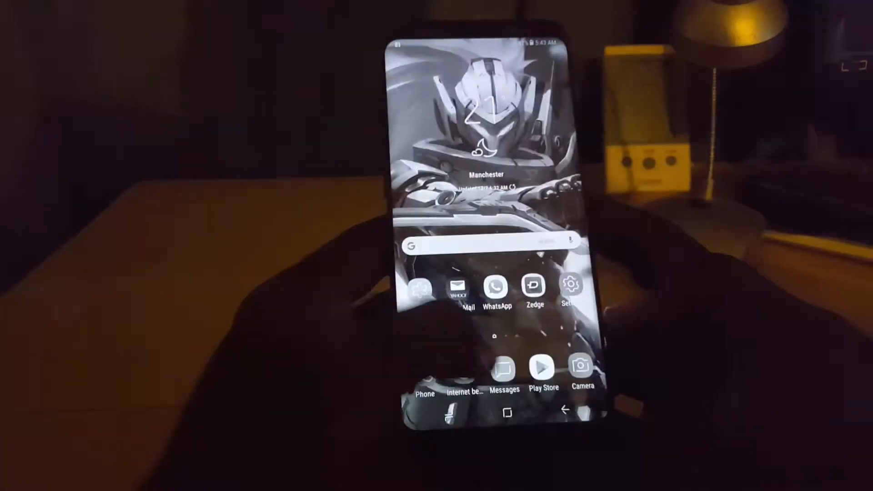
Go from the home screen into Settings > Accessibility while the display is still grayscale
{"action": "left_click", "coordinate": [570, 285]}
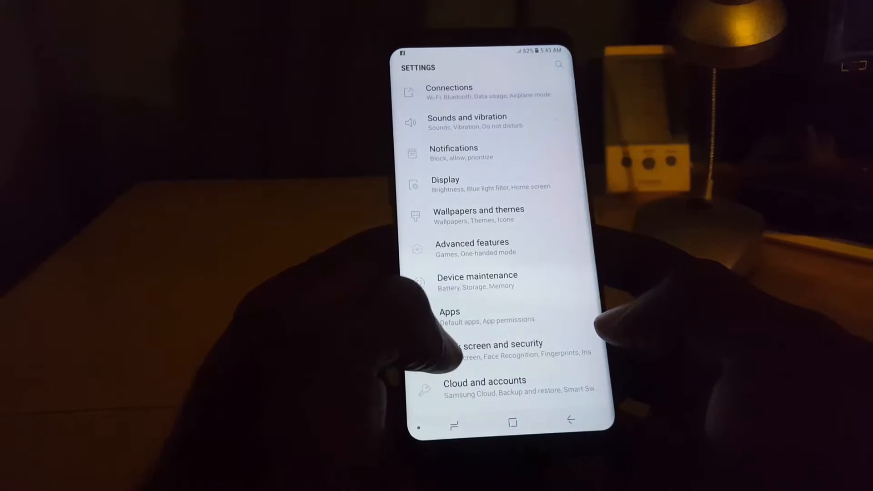
{"action": "scroll", "scroll_direction": "down", "scroll_amount": 3}
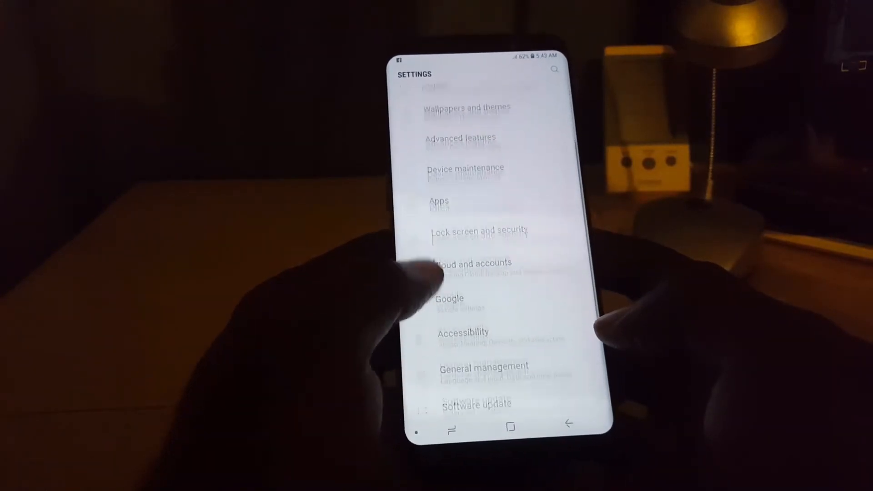
{"action": "left_click", "coordinate": [463, 332]}
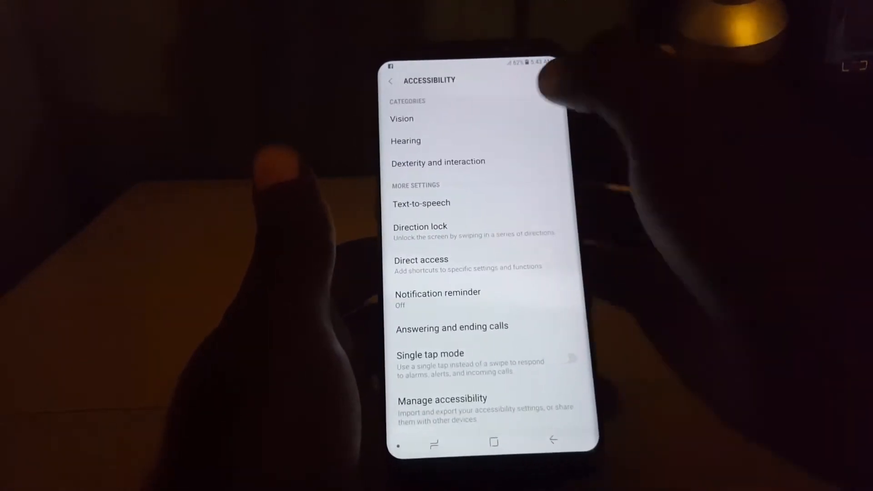
Enter the Vision options and reach the Grayscale toggle to restore full colour
{"action": "left_click", "coordinate": [401, 119]}
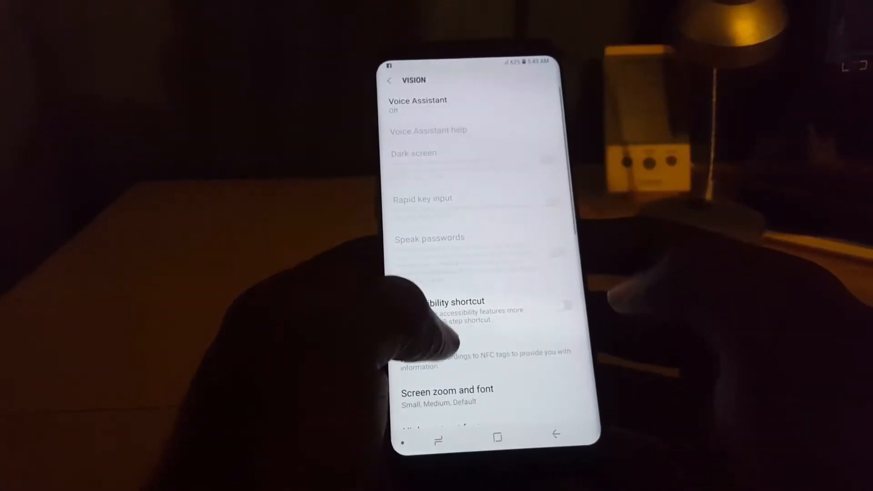
{"action": "scroll", "scroll_direction": "down", "scroll_amount": 3}
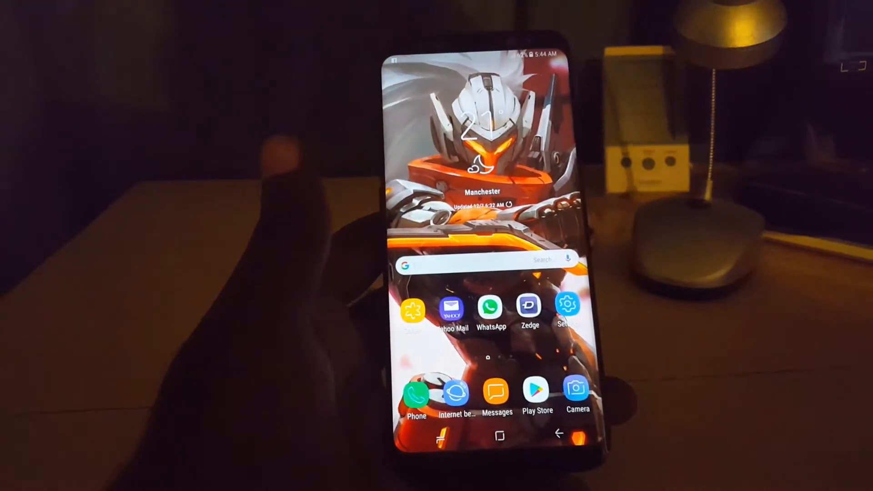
Return to Settings > Accessibility > Vision and switch Grayscale on again
{"action": "left_click", "coordinate": [567, 307]}
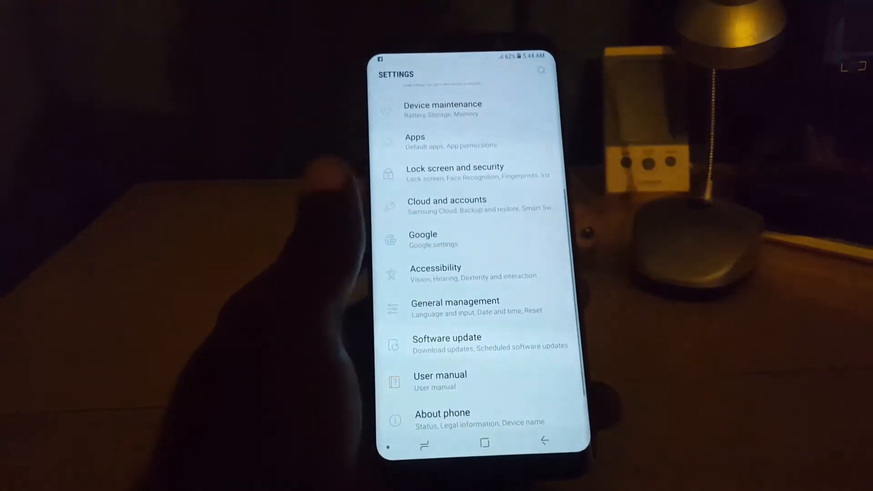
{"action": "scroll", "scroll_direction": "down", "scroll_amount": 3}
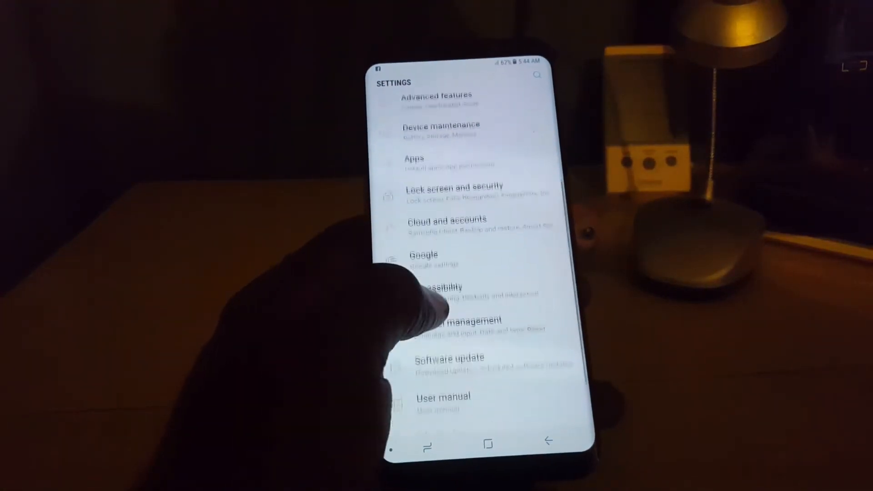
{"action": "left_click", "coordinate": [440, 288]}
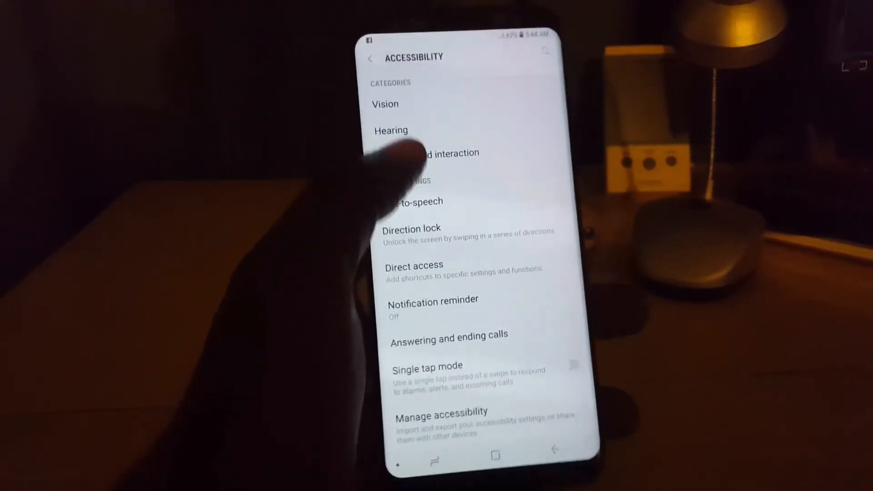
{"action": "left_click", "coordinate": [383, 103]}
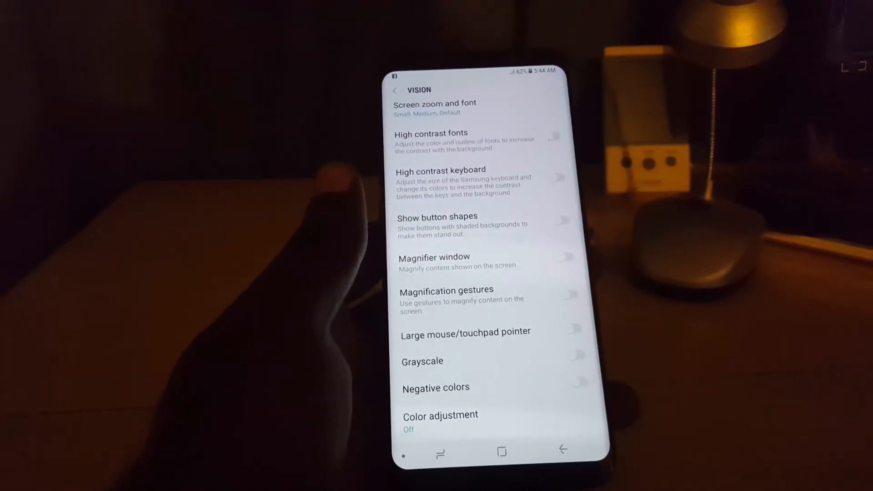
{"action": "left_click", "coordinate": [566, 361]}
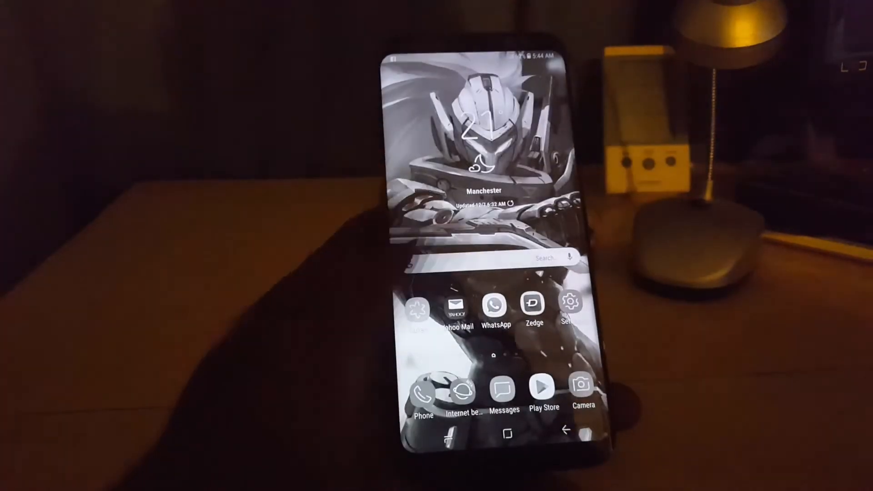
Bring up the app drawer in full colour and swipe to a later page of apps
{"action": "left_click", "coordinate": [507, 433]}
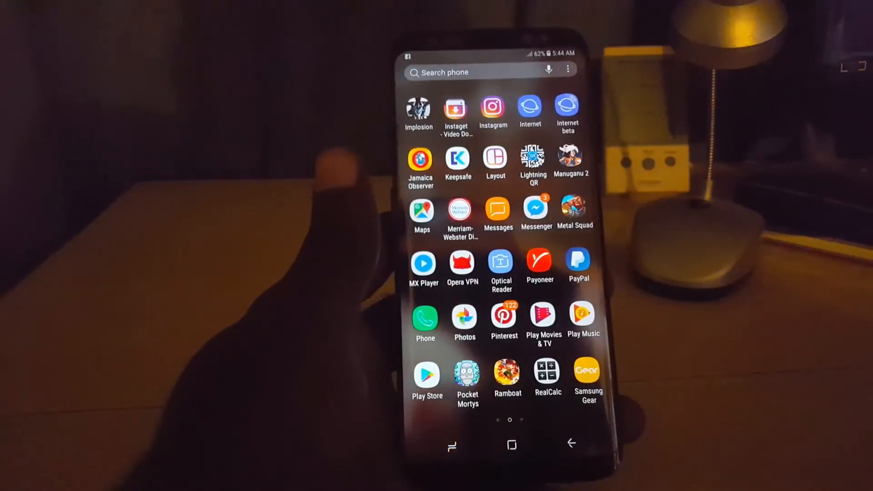
{"action": "scroll", "scroll_direction": "left", "scroll_amount": 3}
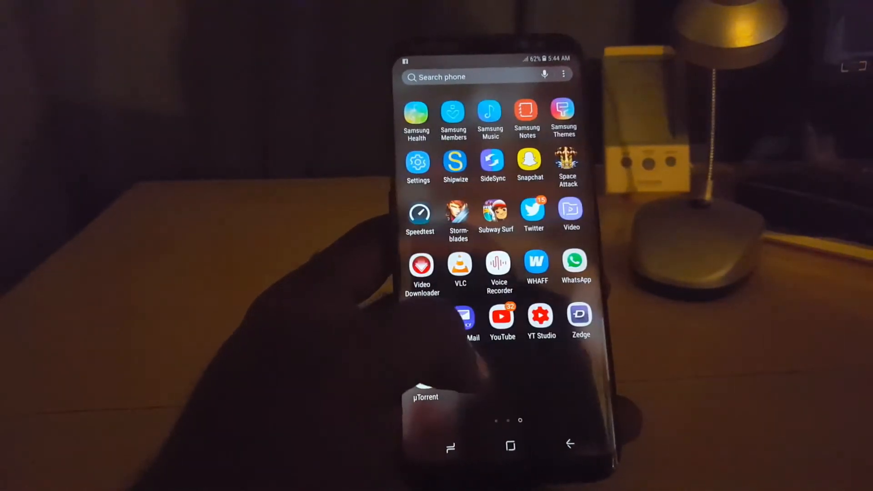